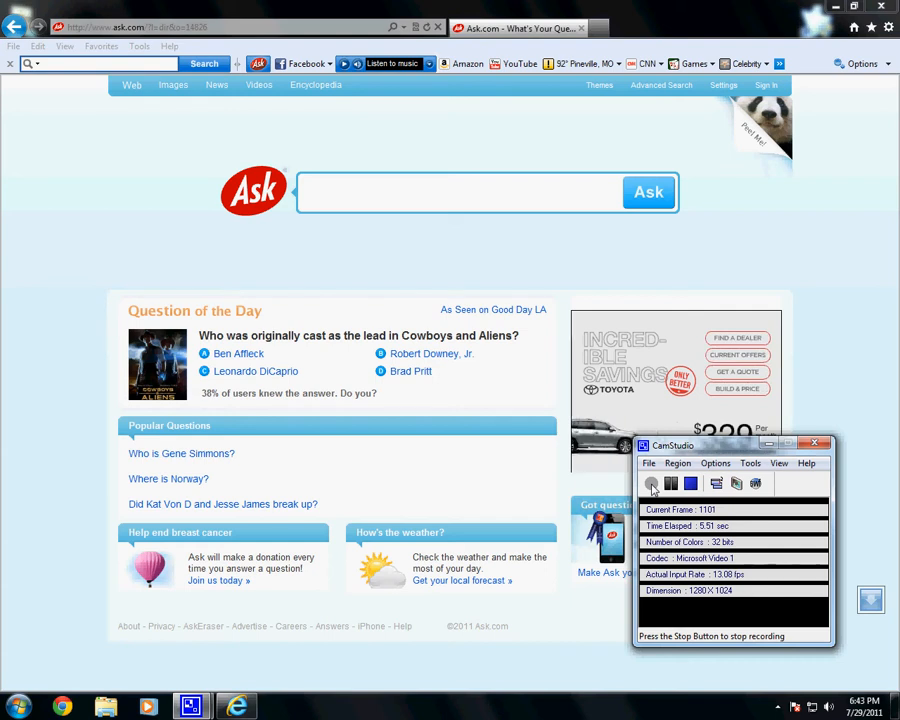
mouse_move(48, 332)
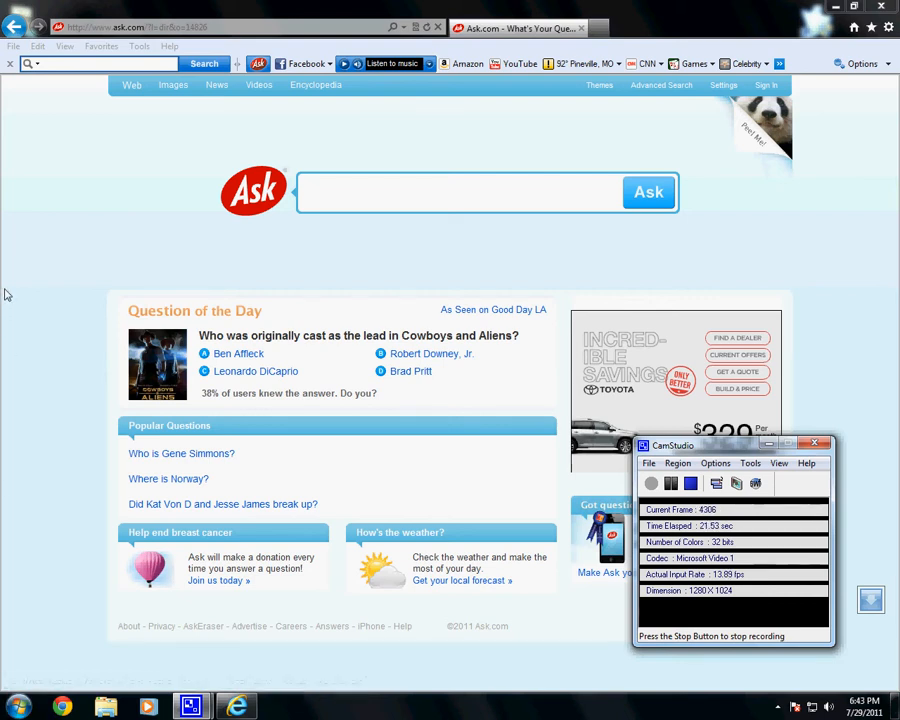
mouse_move(52, 308)
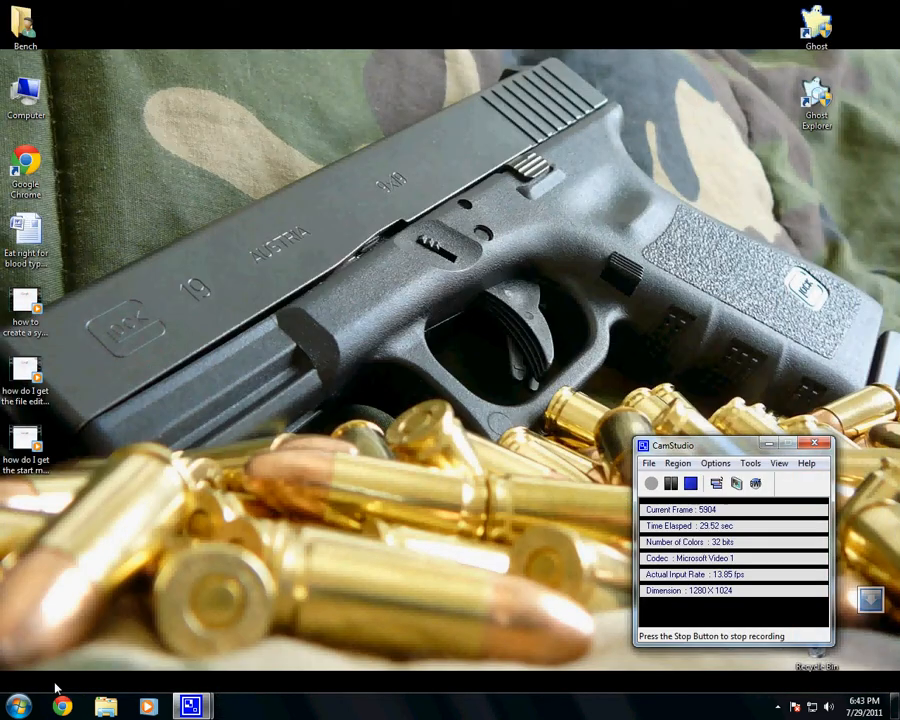
Reach Control Panel's installed programs list and select Ask Toolbar
click(18, 704)
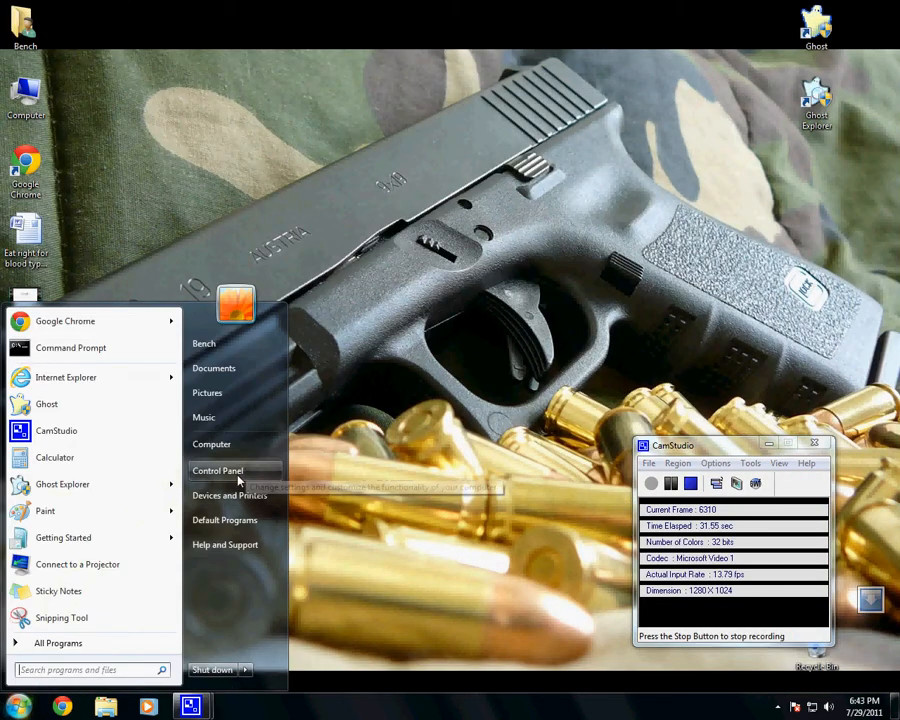
click(216, 470)
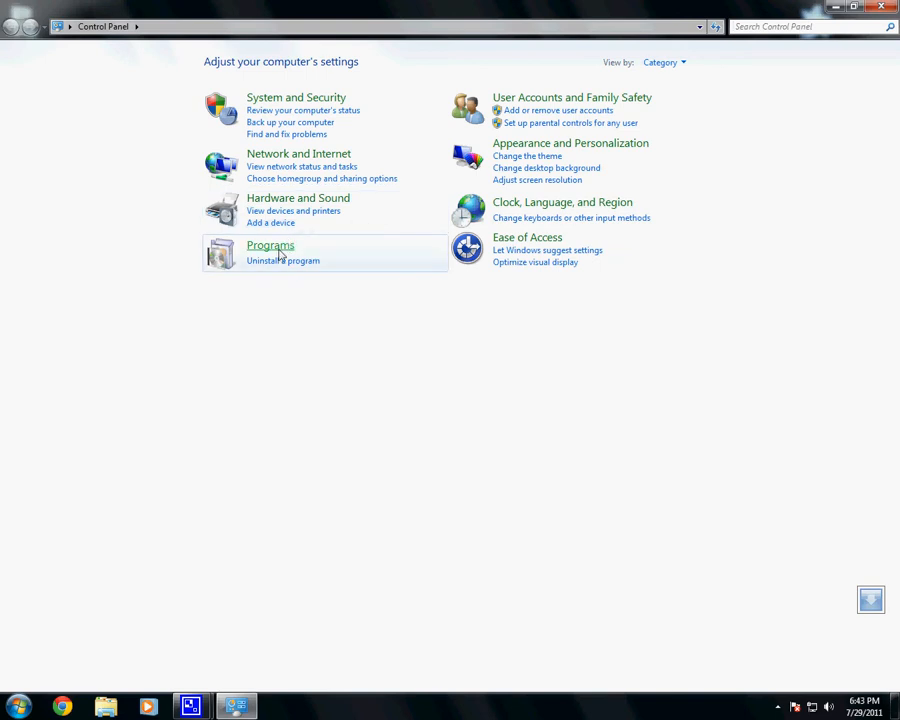
click(282, 260)
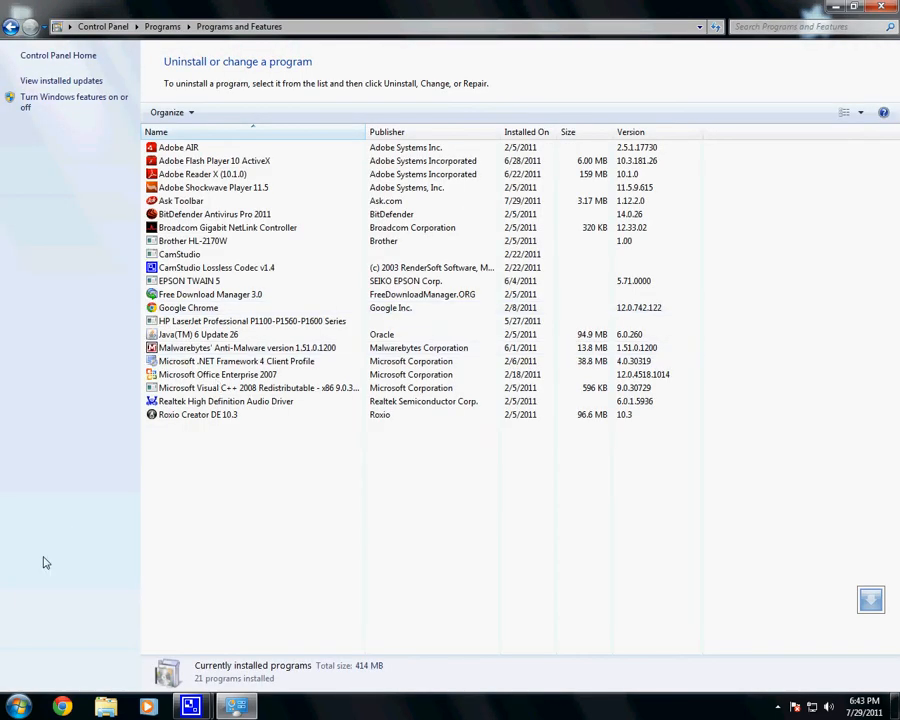
click(188, 200)
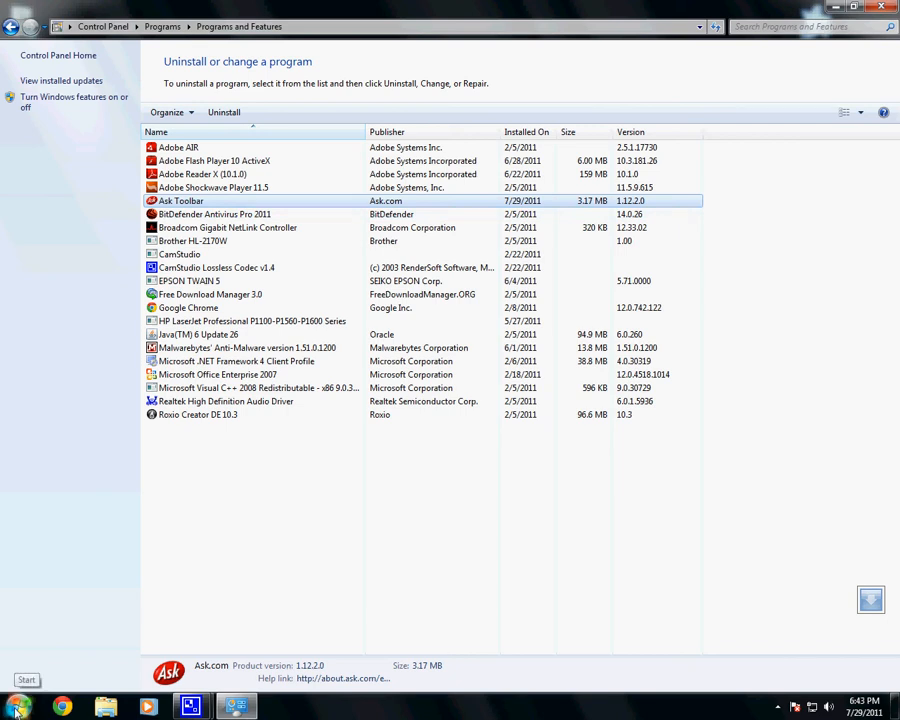
Return to the installed programs list and start uninstalling Ask Toolbar
click(32, 680)
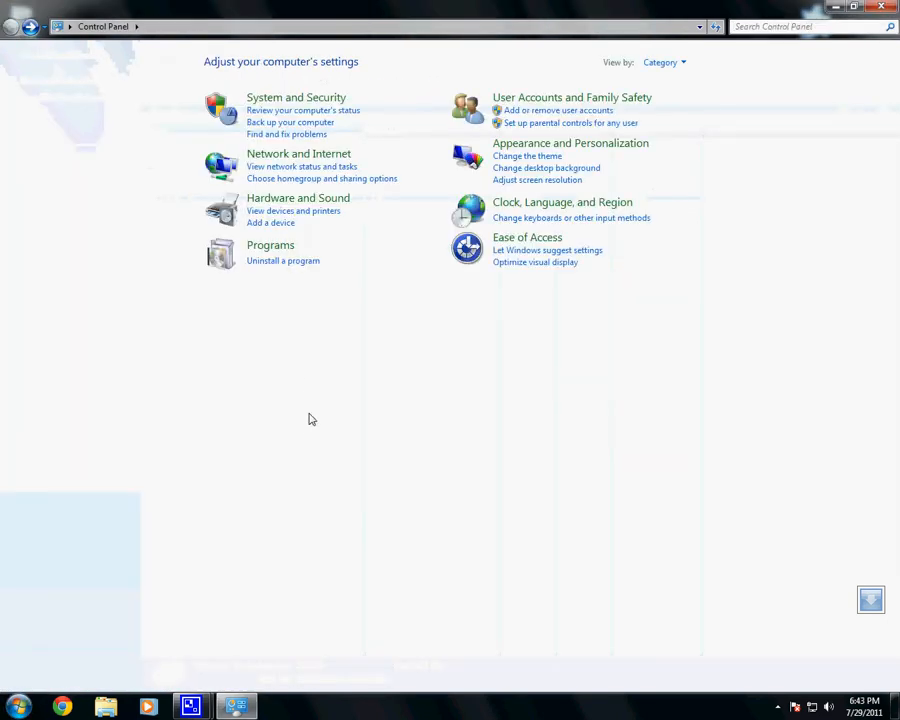
mouse_move(276, 264)
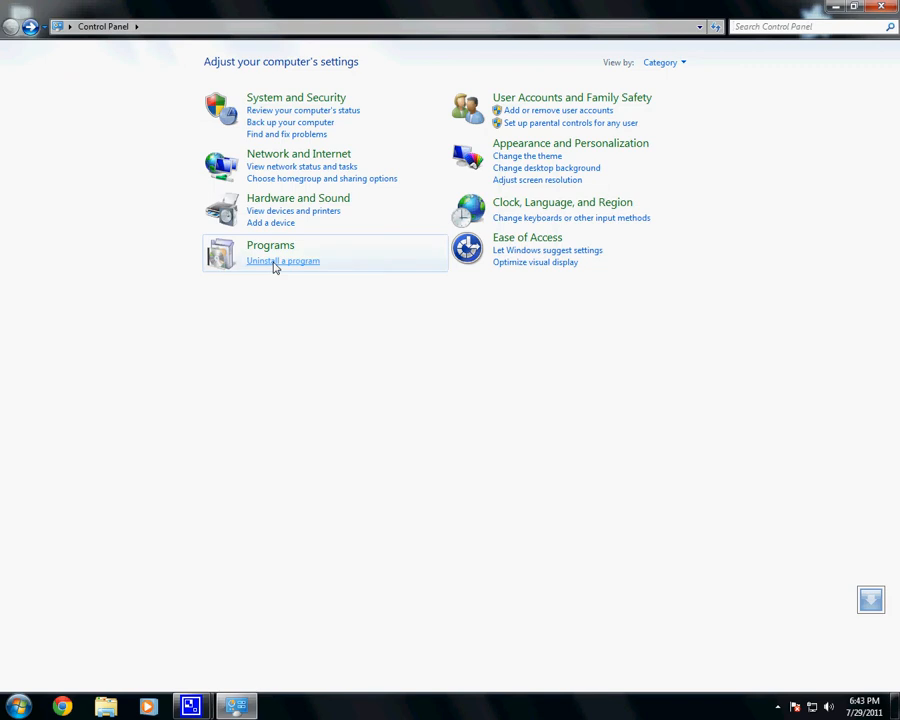
click(668, 56)
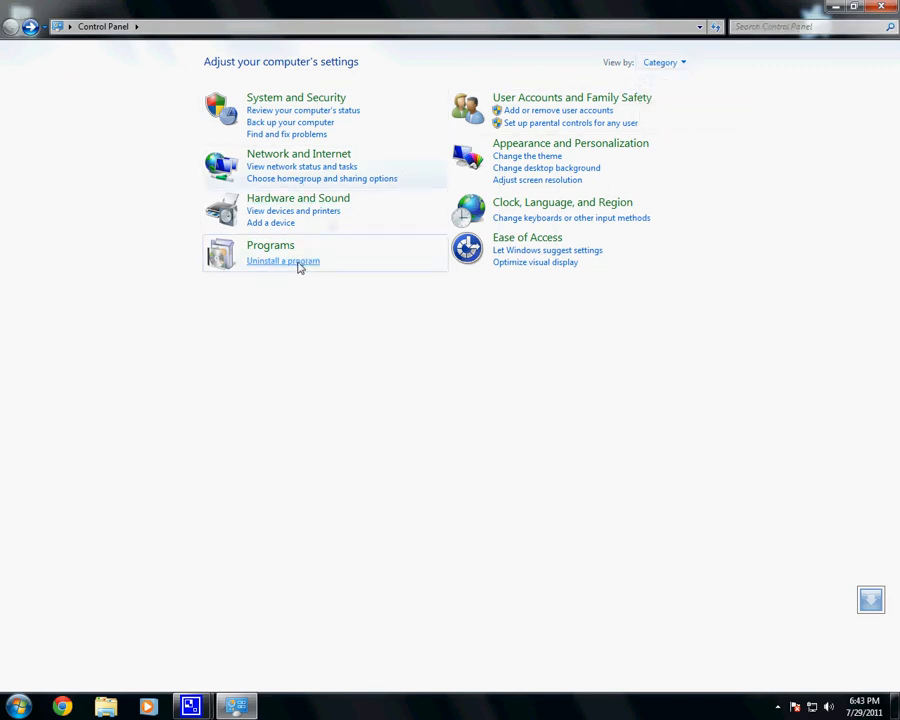
click(282, 260)
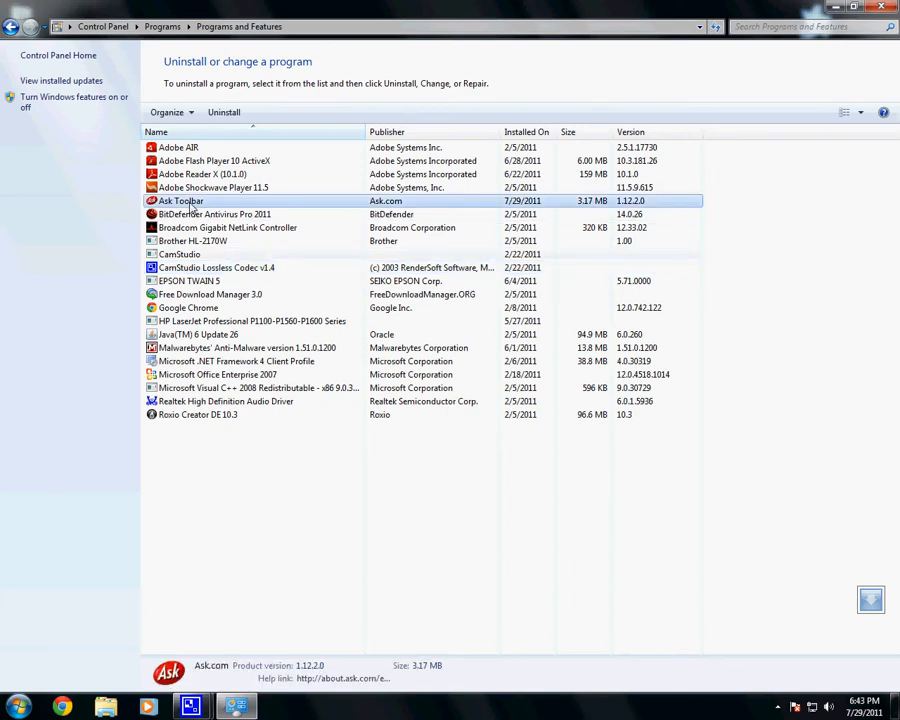
mouse_move(212, 206)
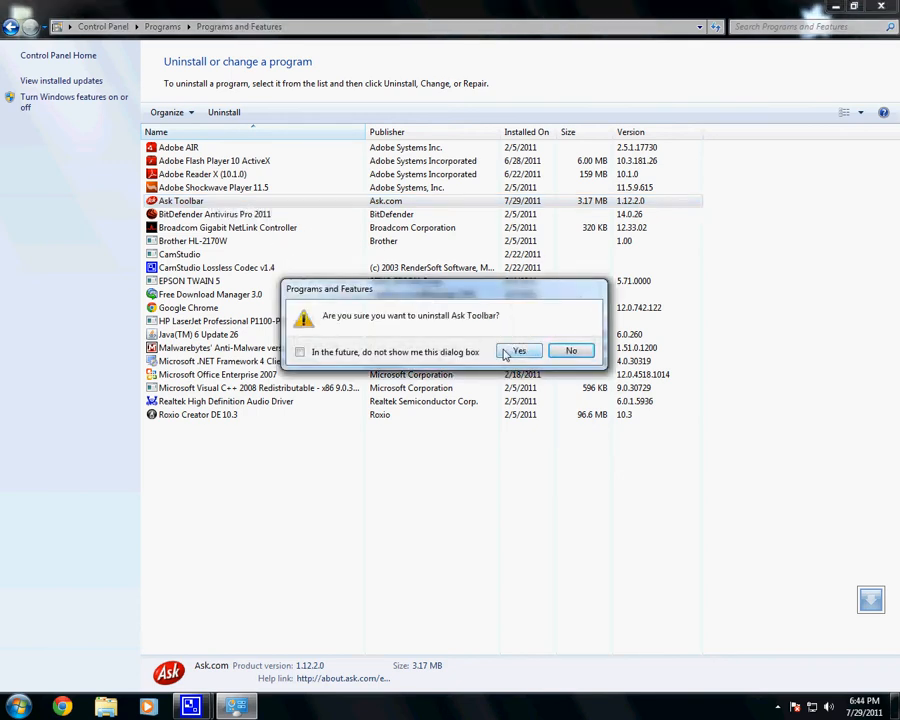
Confirm Ask Toolbar's uninstall, close Control Panel and relaunch Internet Explorer
click(520, 352)
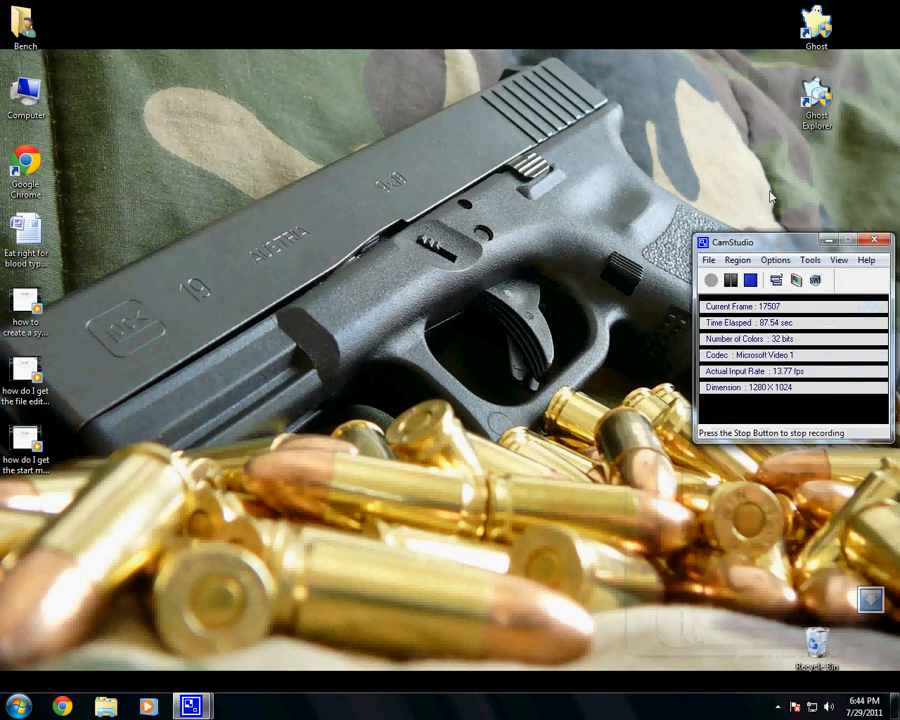
drag(730, 242, 340, 12)
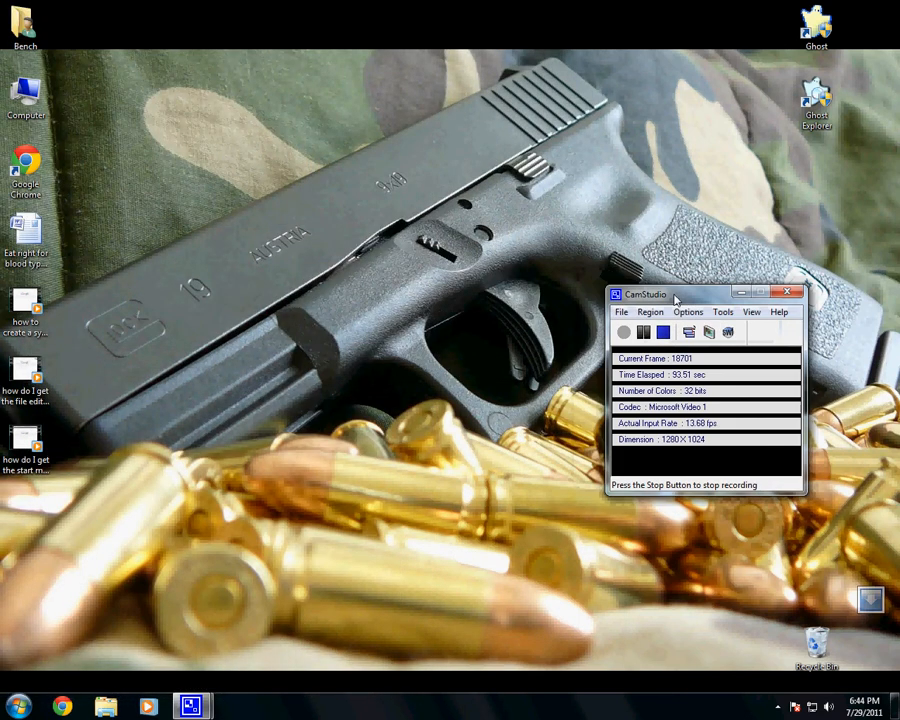
mouse_move(236, 454)
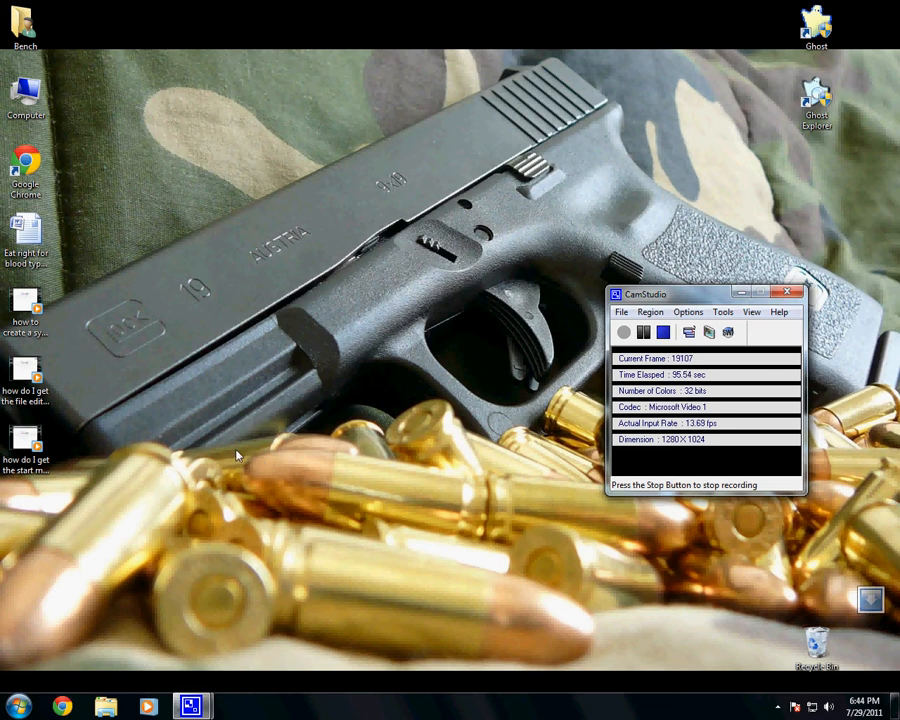
click(12, 702)
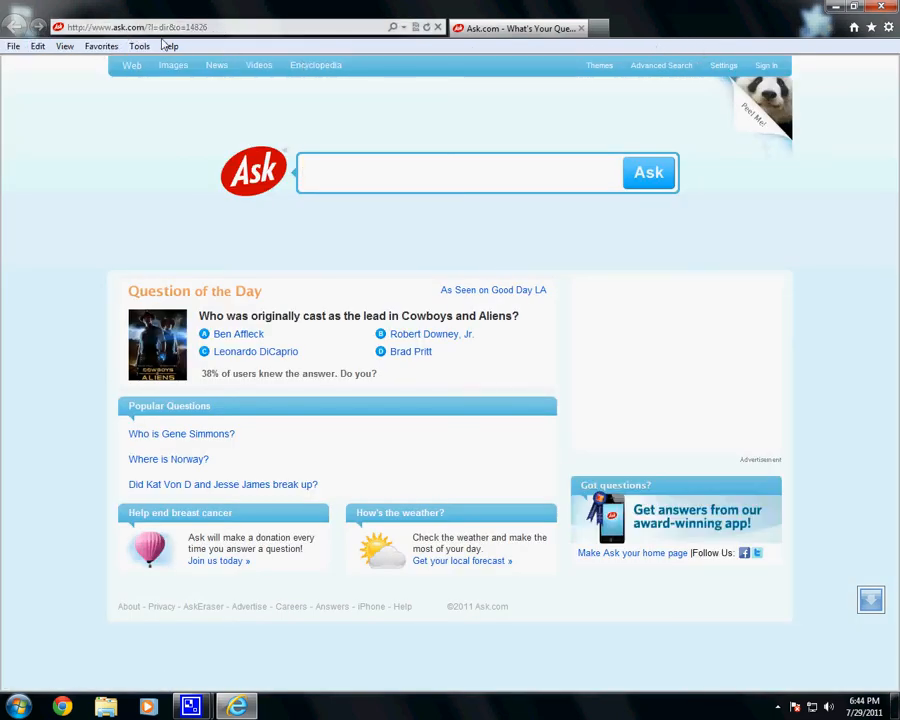
Bring up Internet Explorer's full Tools menu over the Ask.com page
click(140, 46)
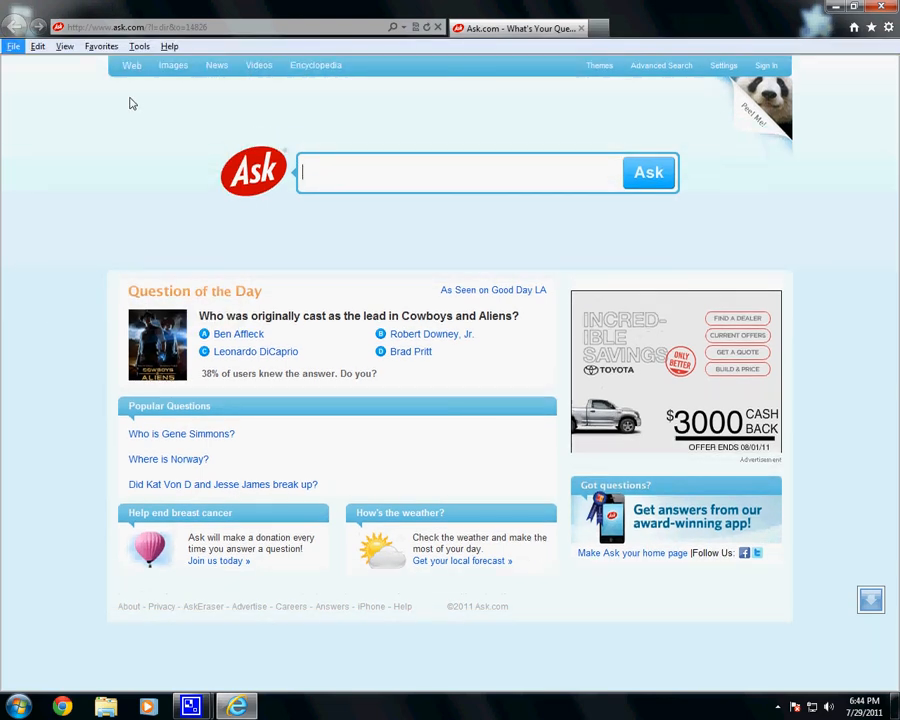
click(66, 48)
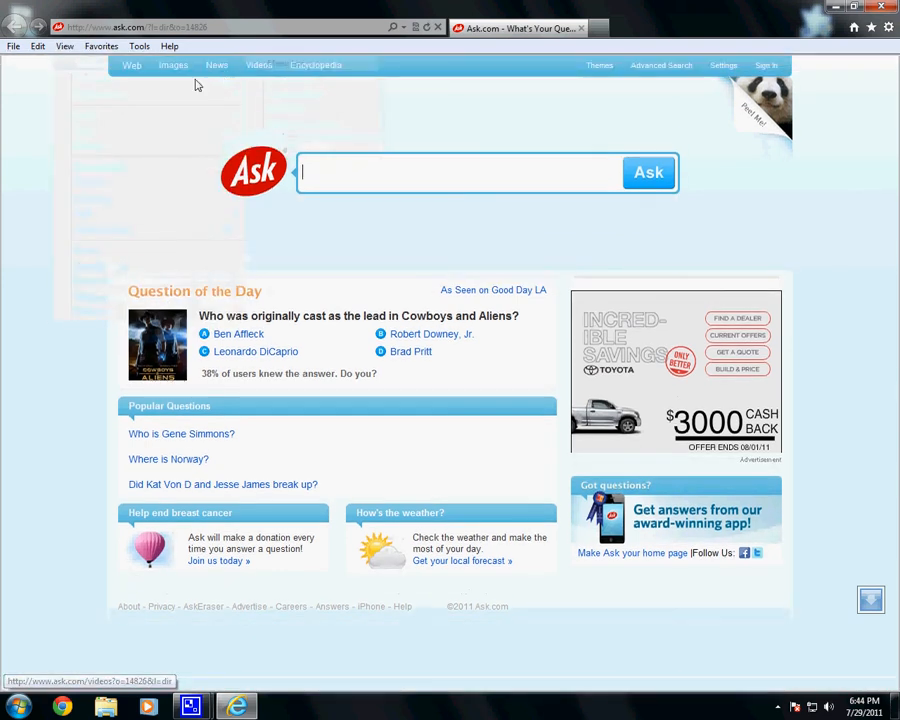
click(890, 28)
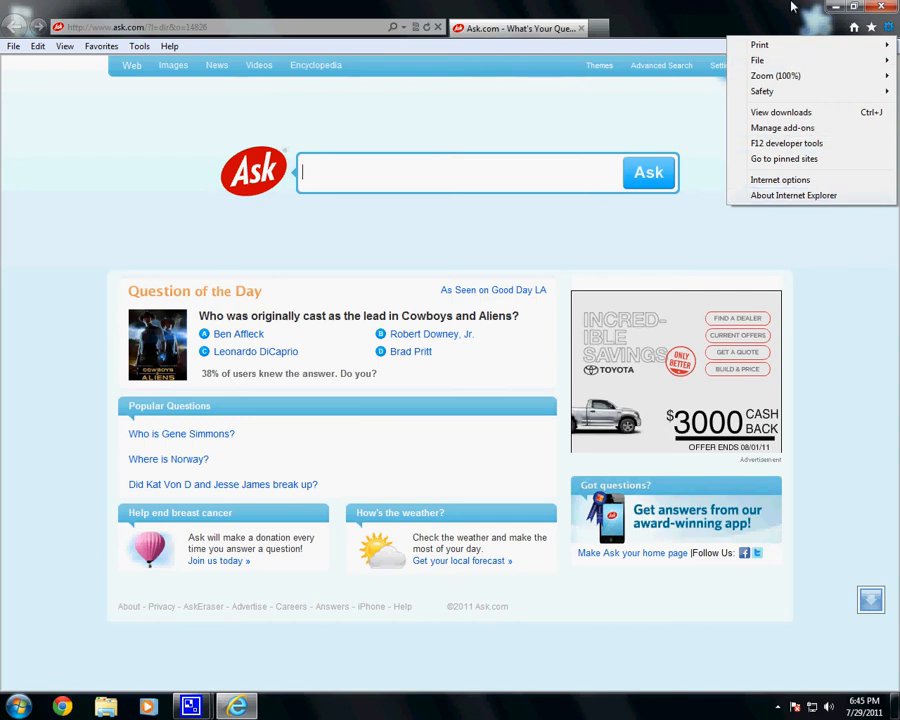
click(144, 46)
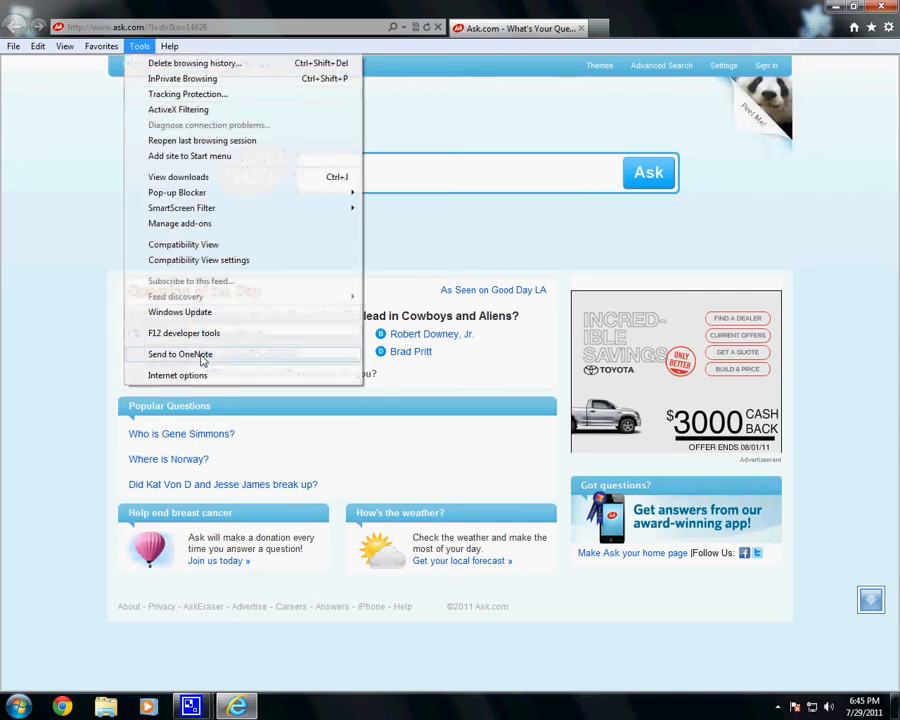
click(178, 376)
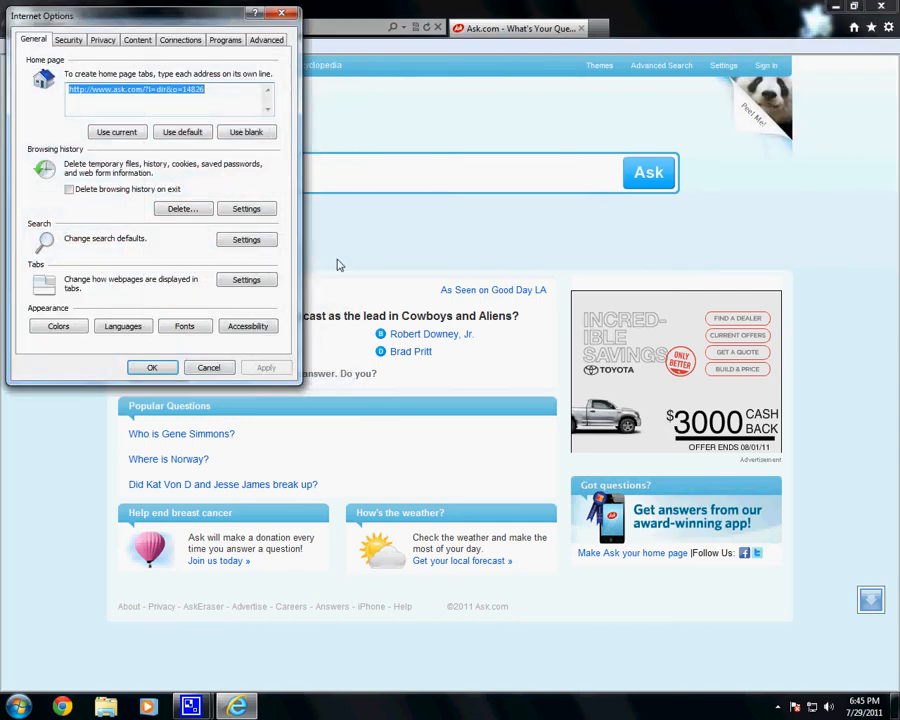
mouse_move(204, 104)
text(http://www)
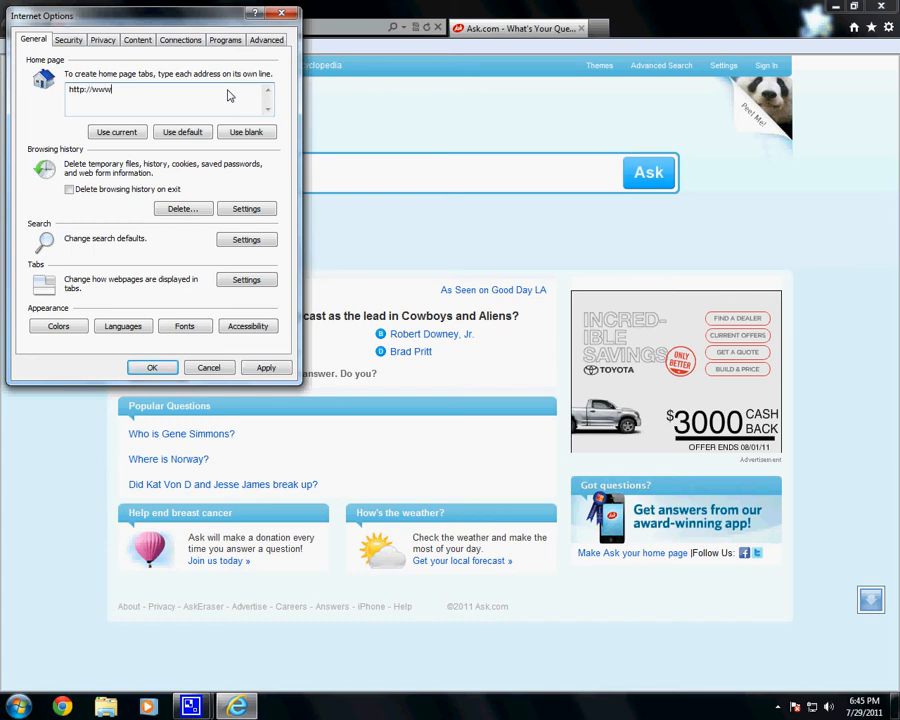
text(google.c)
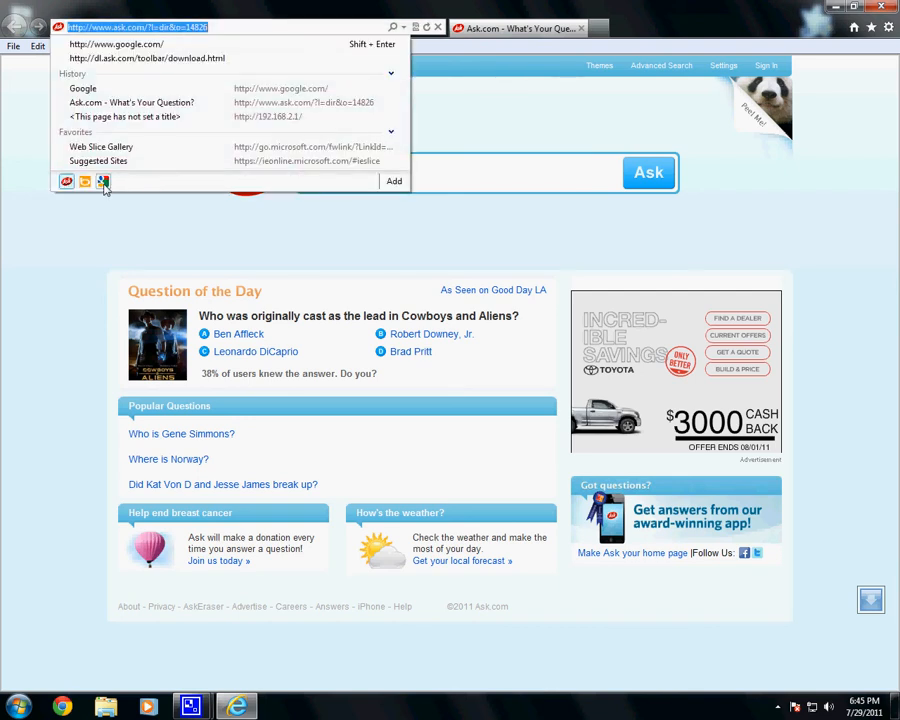
mouse_move(318, 188)
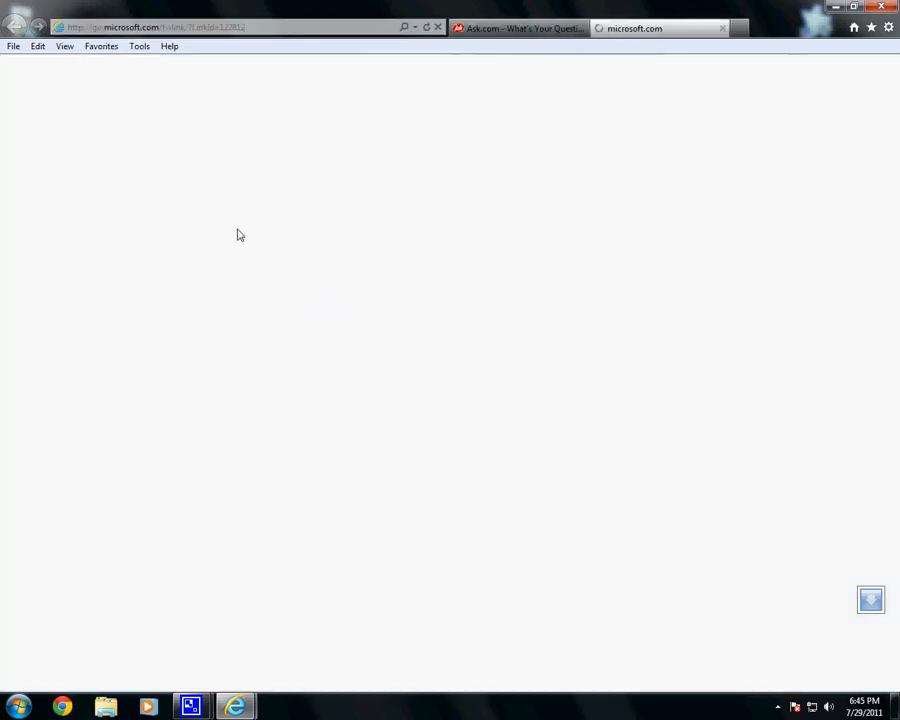
mouse_move(376, 344)
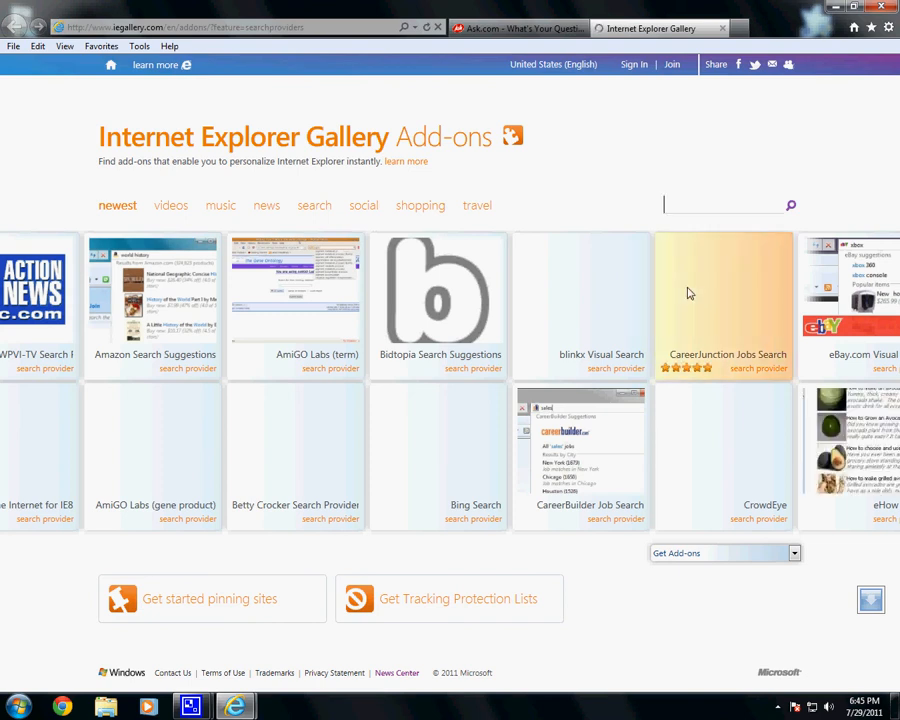
Search the gallery for 'google' and install Google Search, acknowledging it is already installed
text(google)
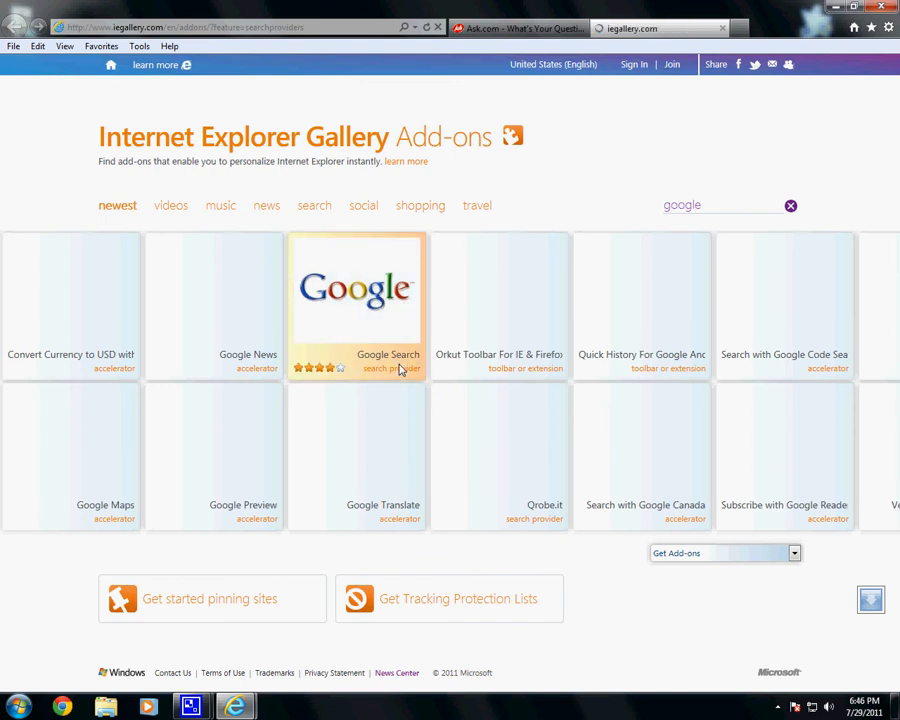
mouse_move(344, 316)
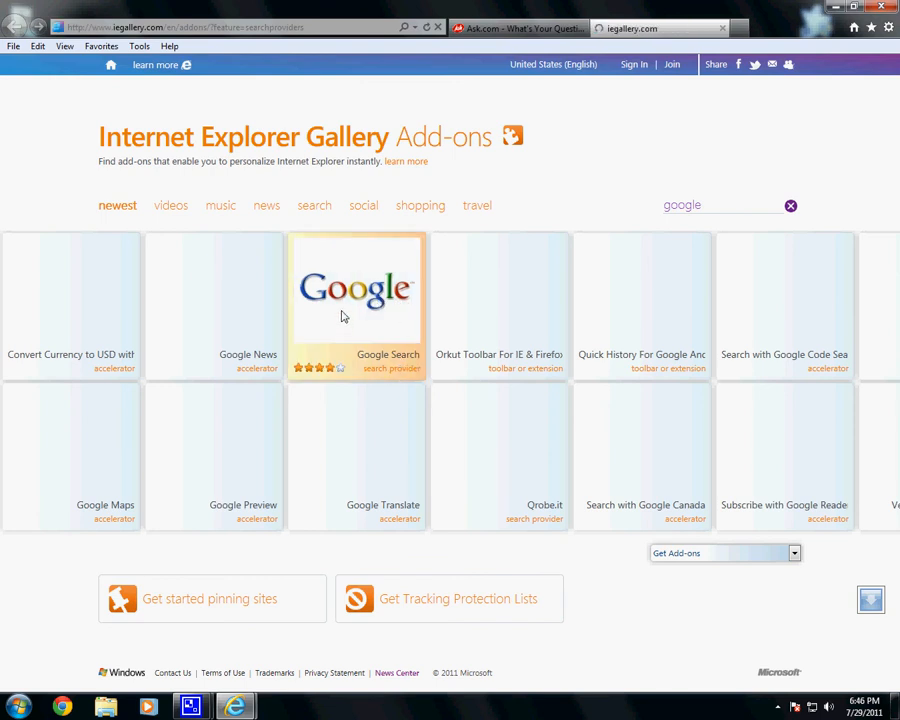
click(356, 300)
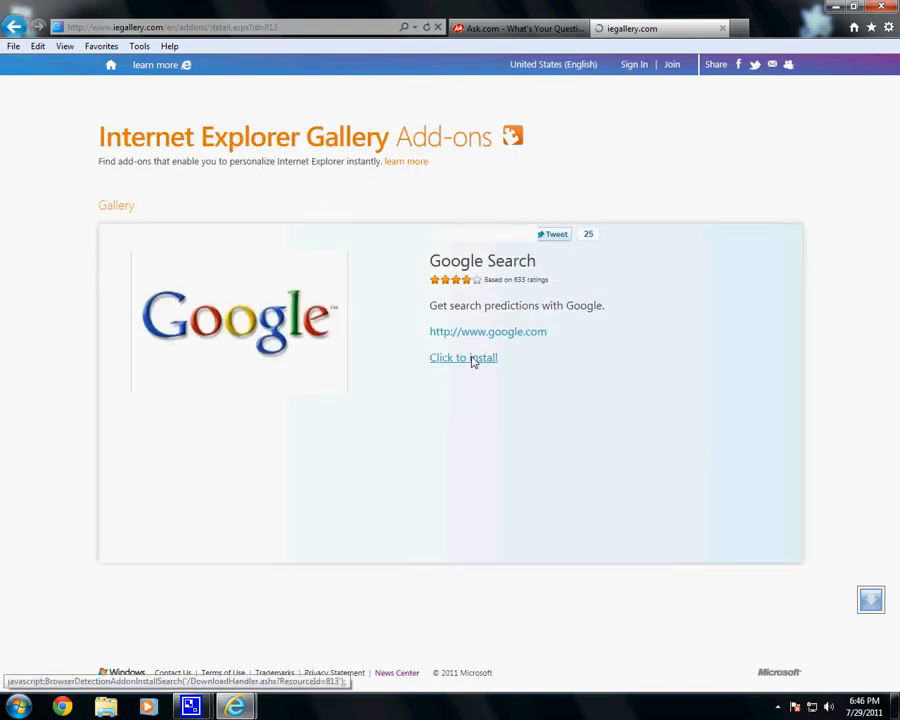
click(464, 356)
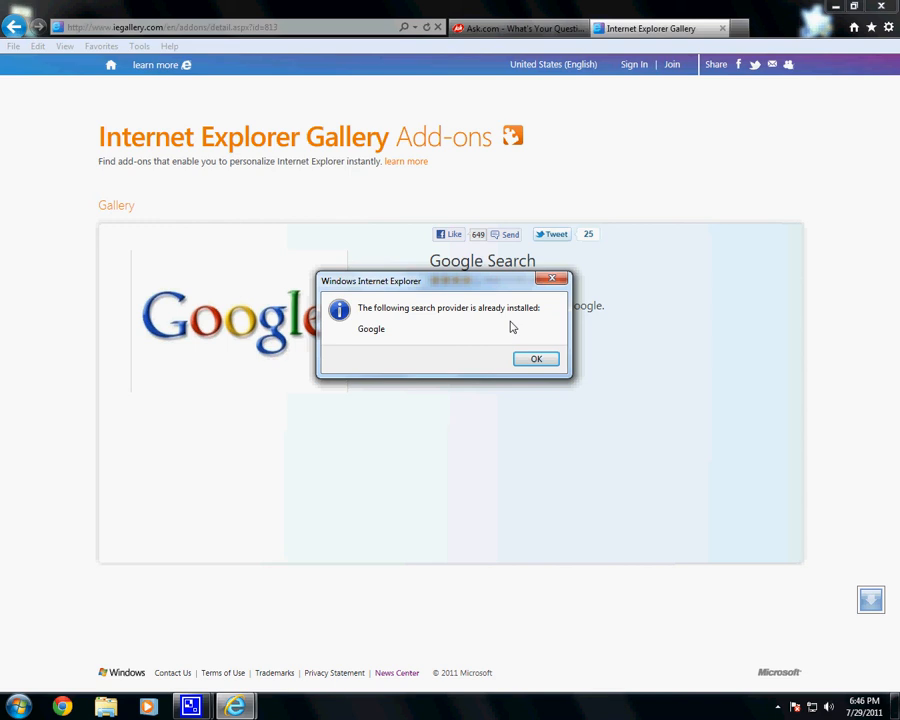
click(536, 360)
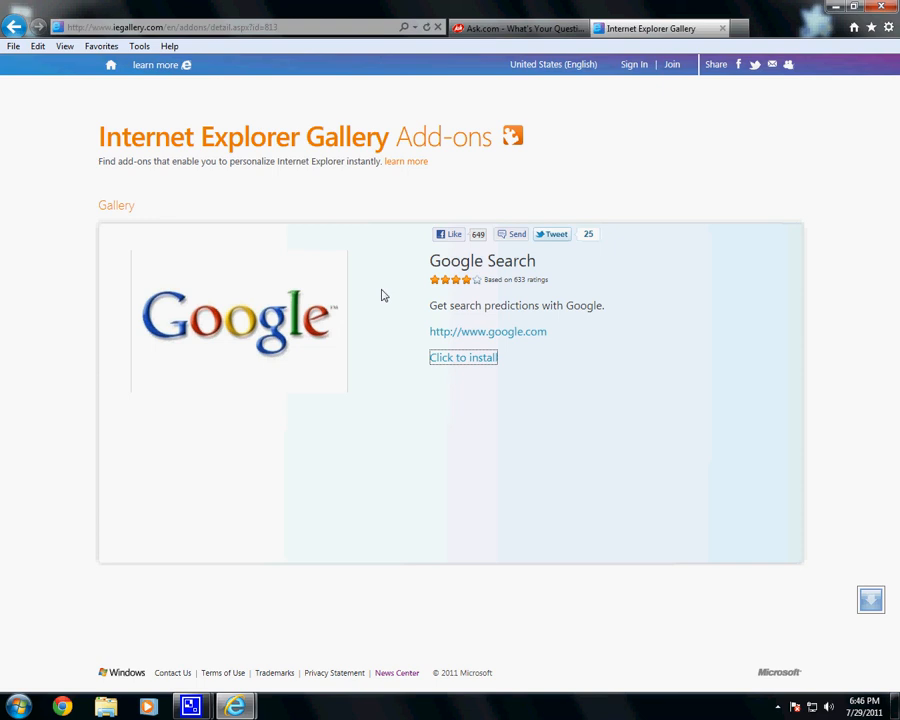
mouse_move(374, 308)
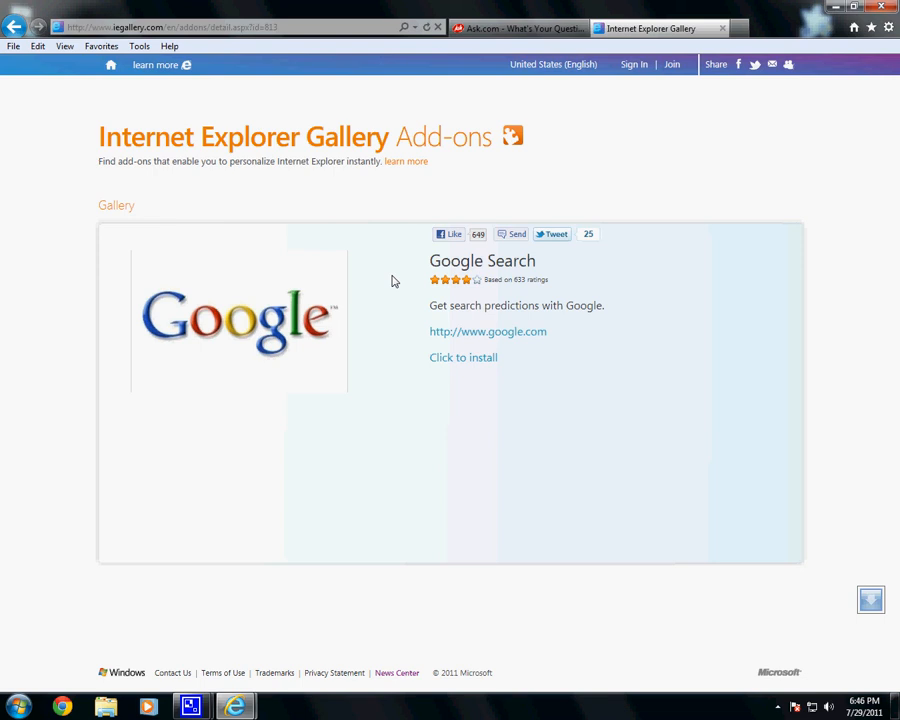
mouse_move(388, 280)
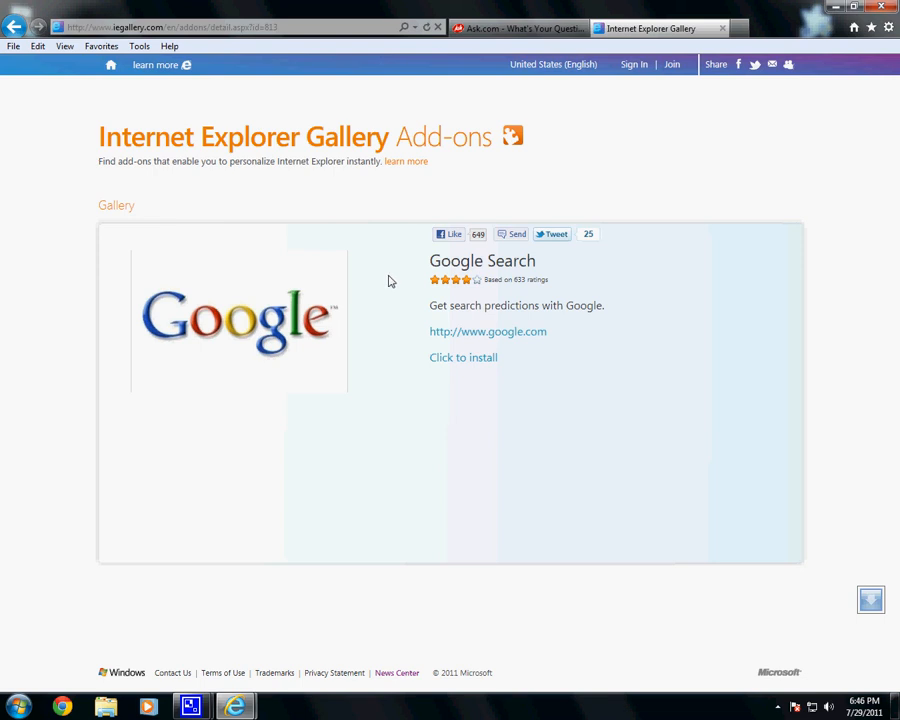
Show the gallery's country and language editions from 'United States (English)'
click(556, 62)
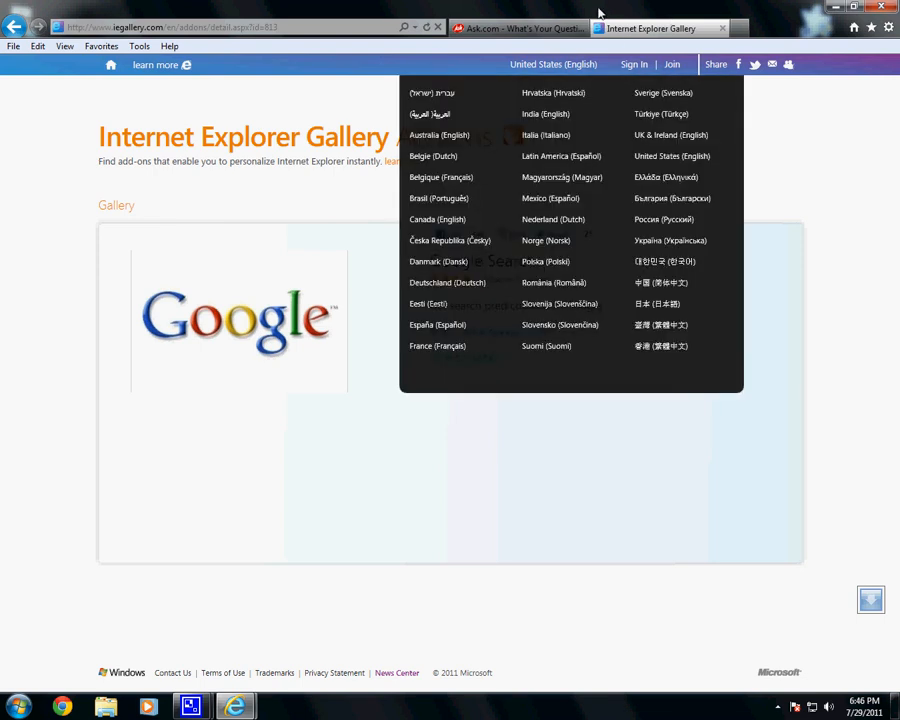